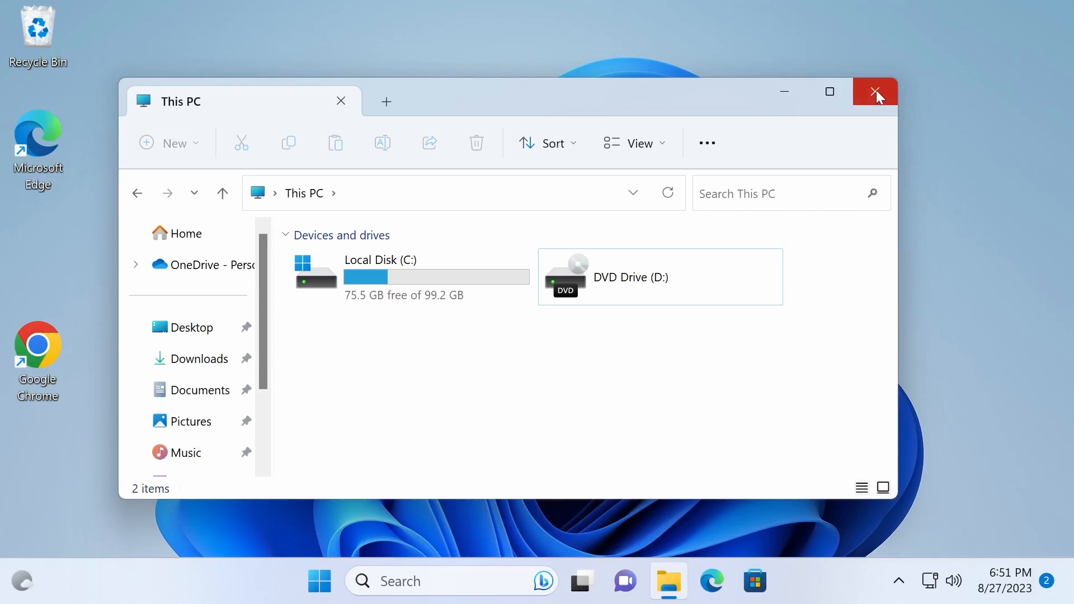
- Close the This PC File Explorer window to leave only the desktop
left_click(875, 92)
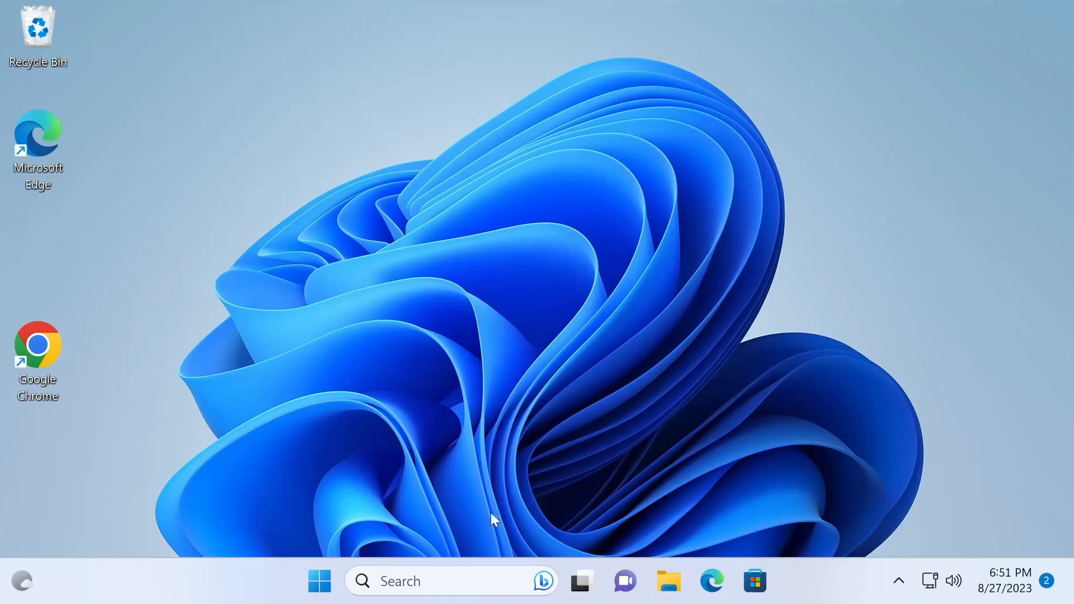
- Launch Disk Management from the Start context menu and maximize it to show Disk 1
right_click(317, 581)
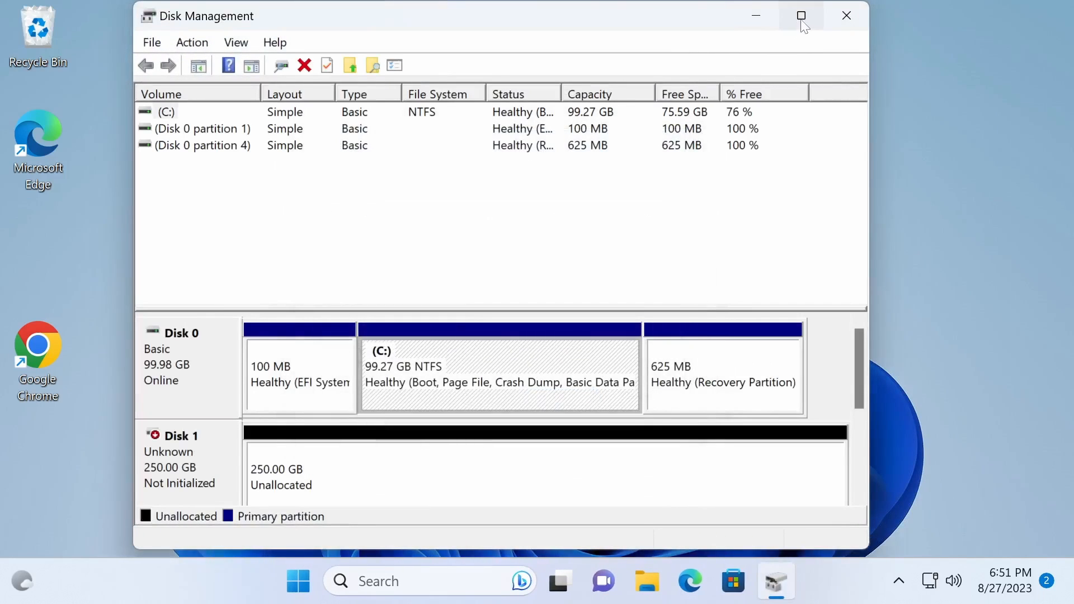
left_click(800, 15)
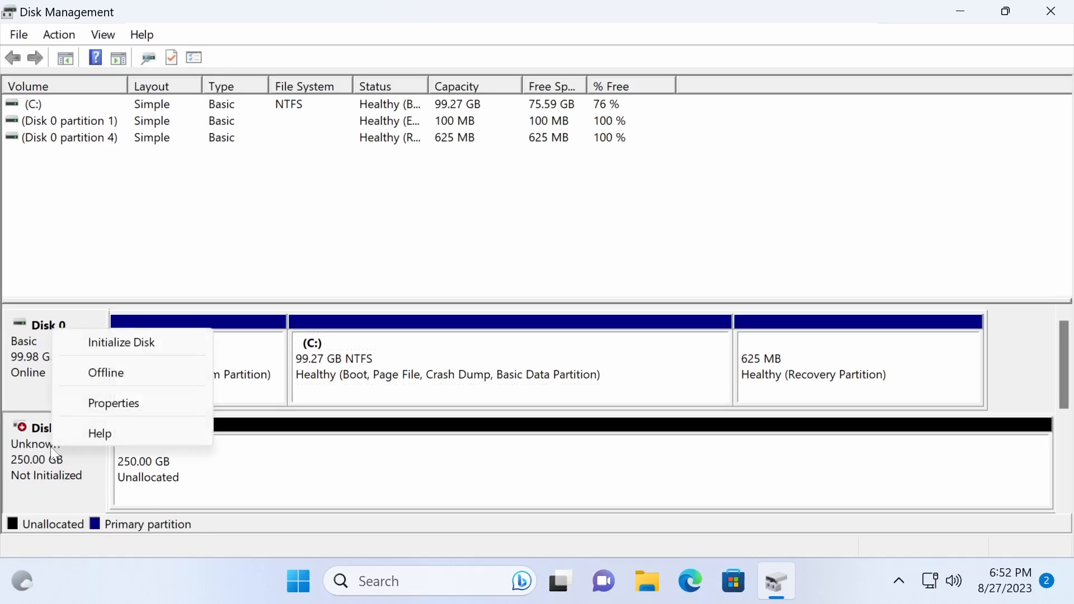
- Choose Initialize Disk for Disk 1, keeping GPT (GUID Partition Table) selected
left_click(122, 342)
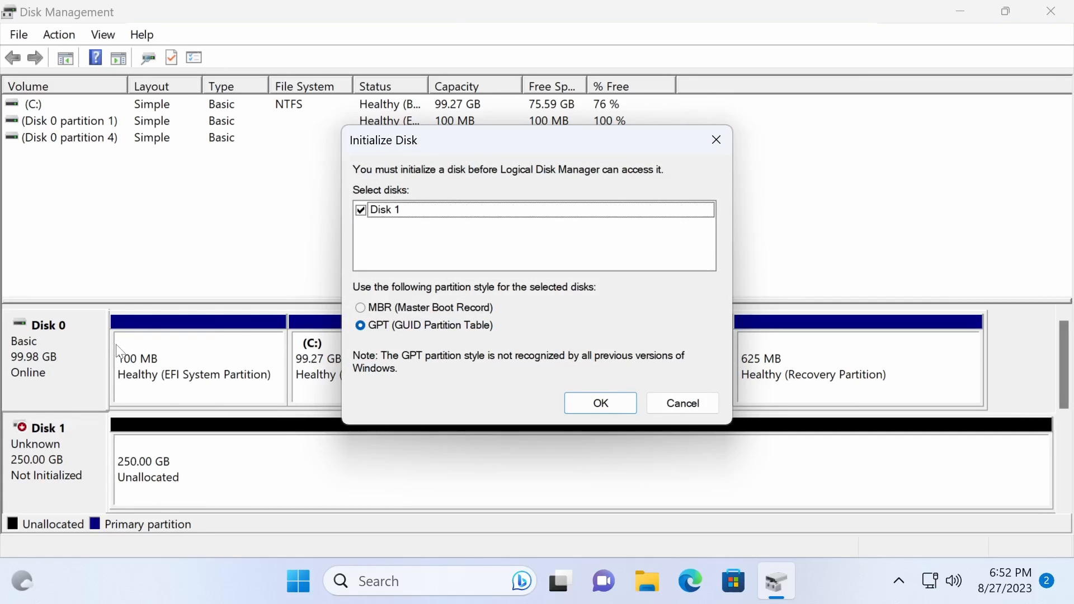
mouse_move(452, 561)
type("system")
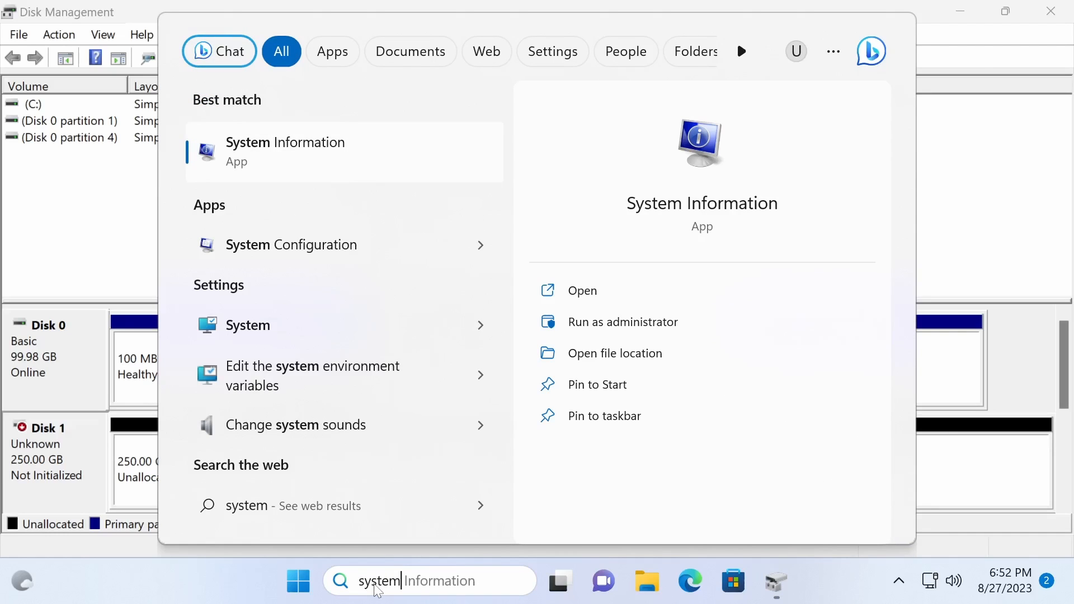
- Open System Information and scroll the System Summary to confirm BIOS Mode is UEFI
left_click(285, 151)
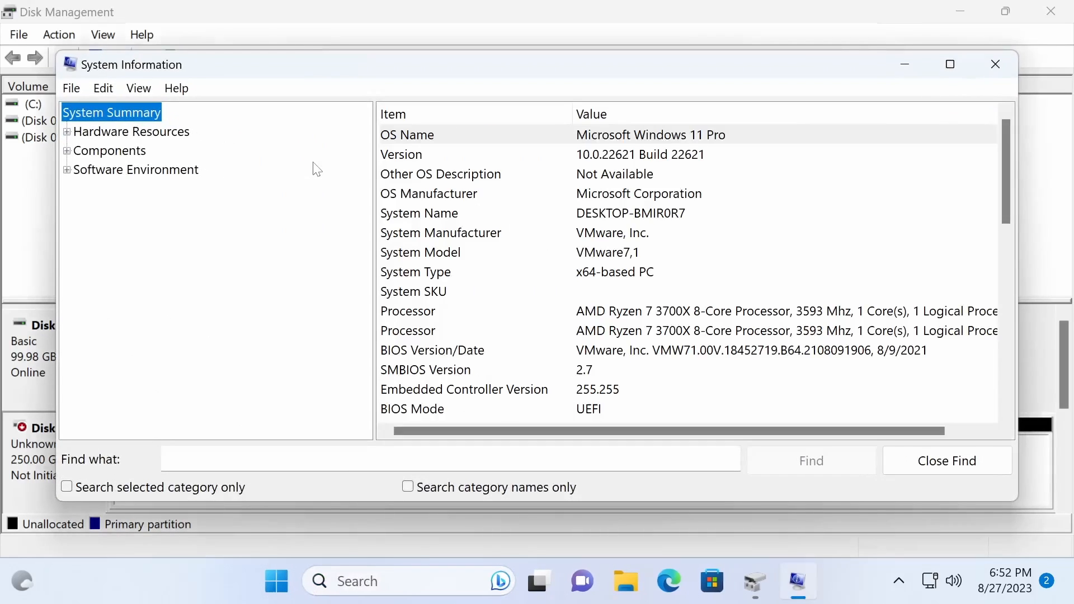
scroll("down", 3)
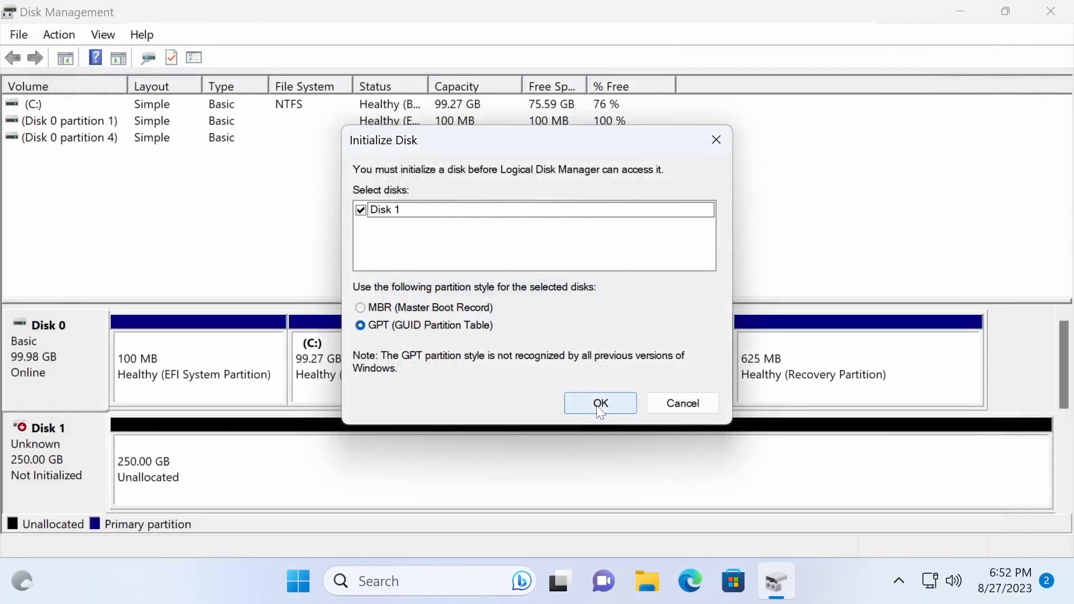
- Confirm initializing Disk 1 as GPT, leaving 249.98 GB unallocated
left_click(599, 402)
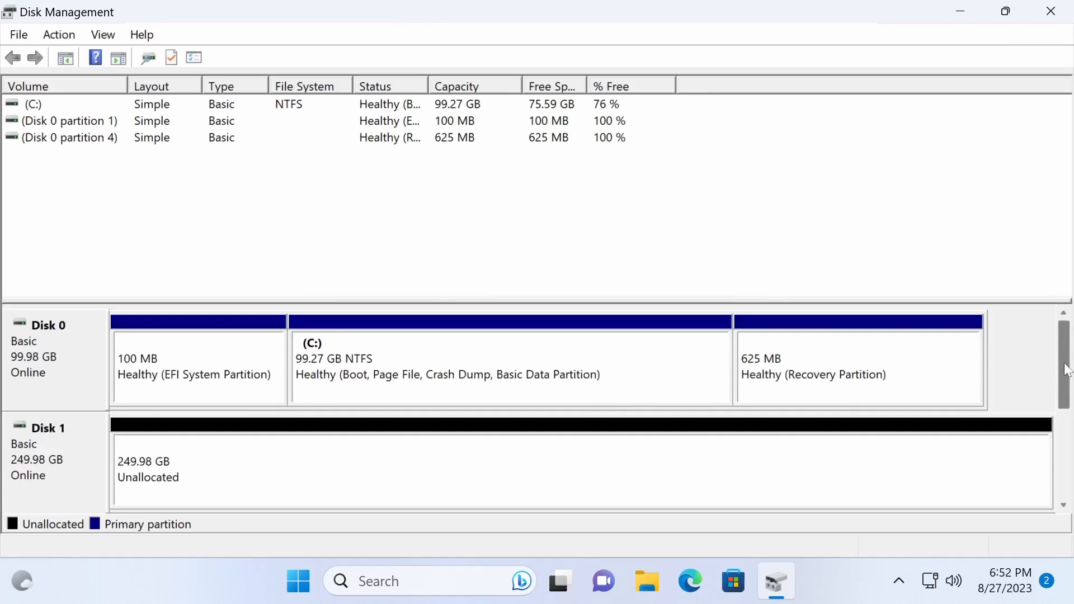
mouse_move(329, 466)
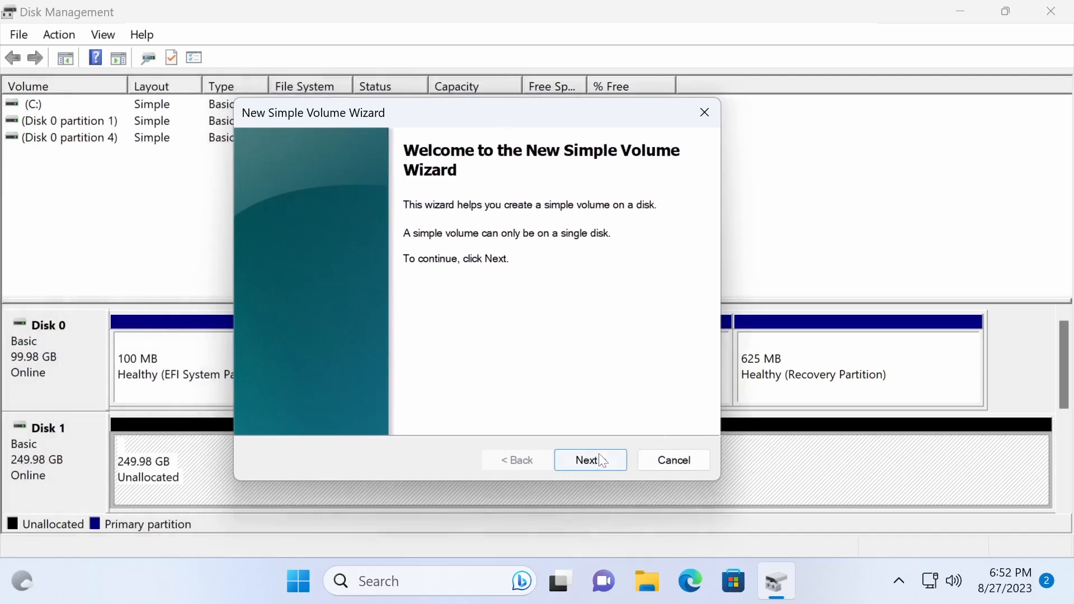
- Create a max-size NTFS New Volume (E:) on Disk 1, dismiss AutoPlay, and open File Explorer
left_click(589, 460)
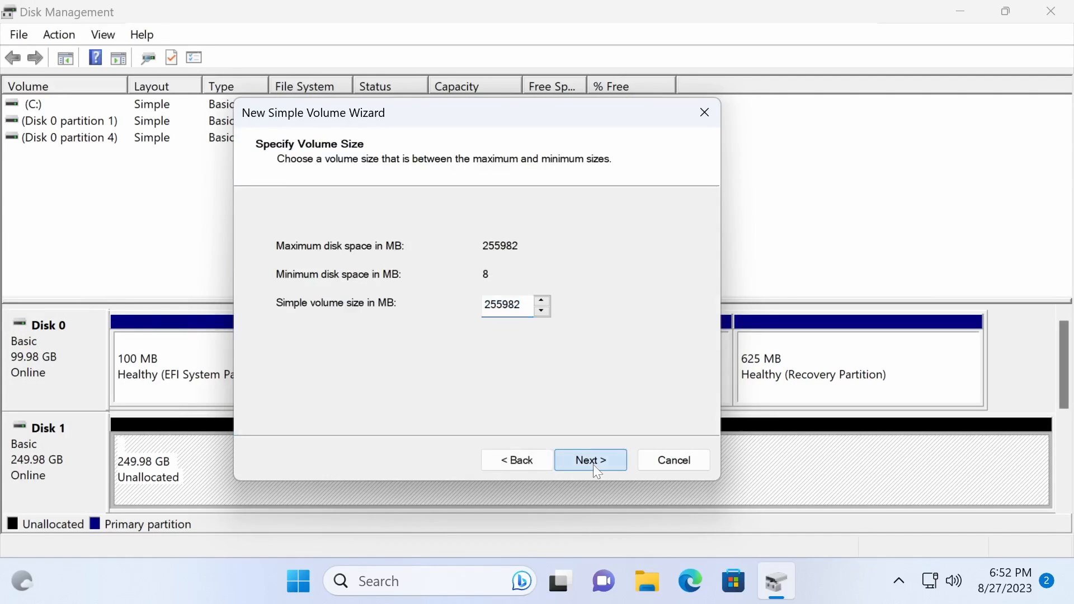
left_click(589, 460)
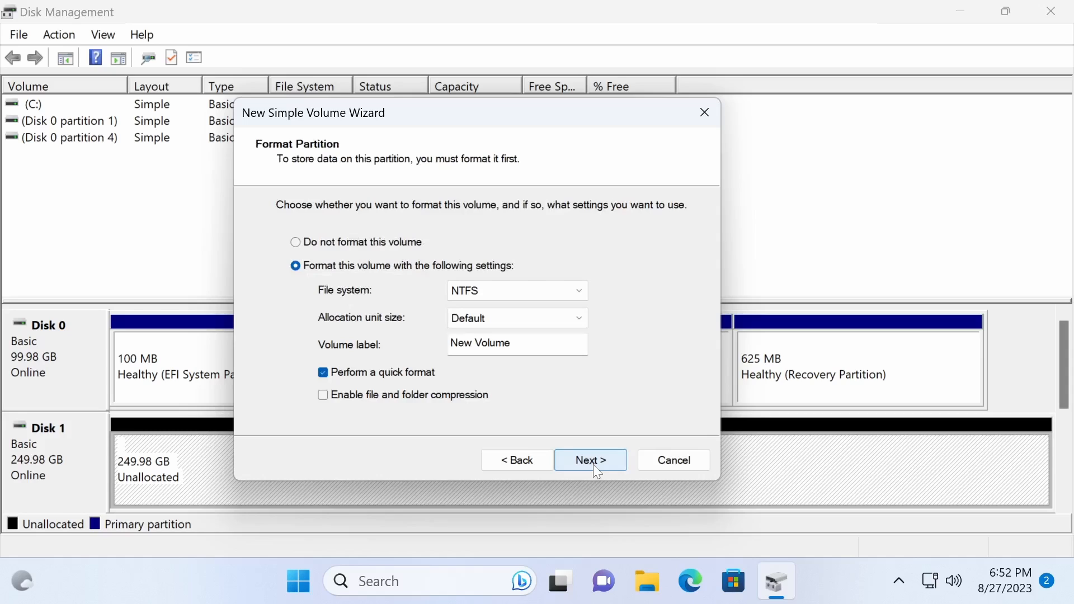
left_click(589, 460)
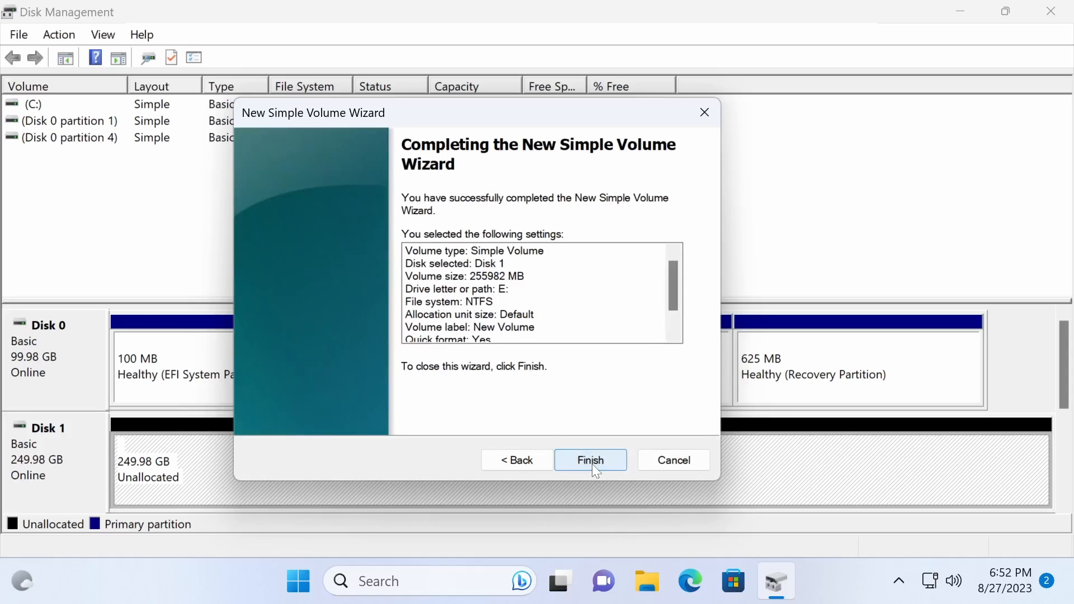
left_click(589, 460)
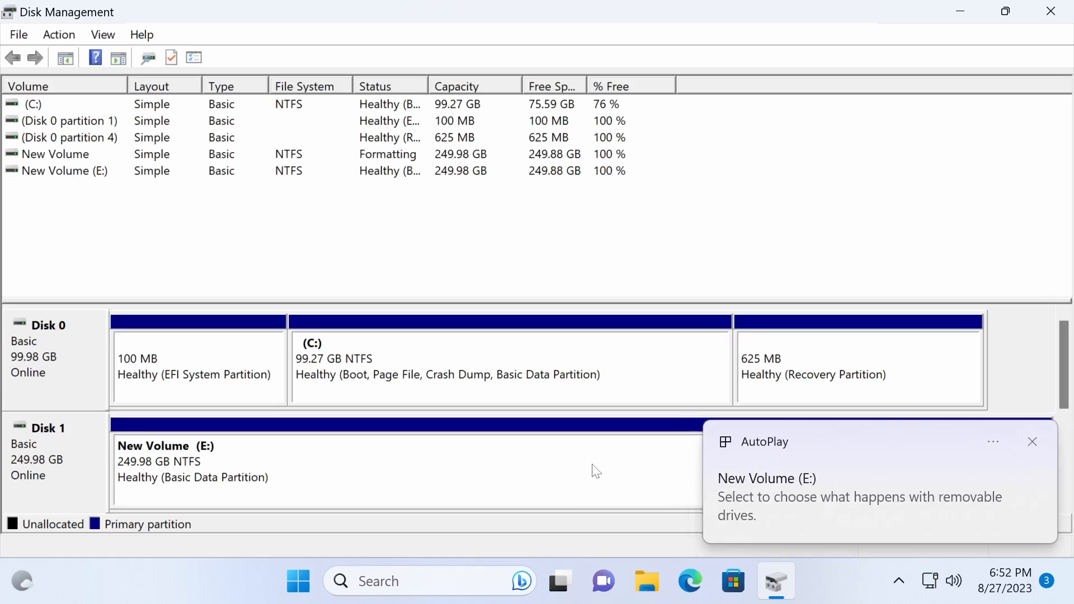
left_click(1033, 441)
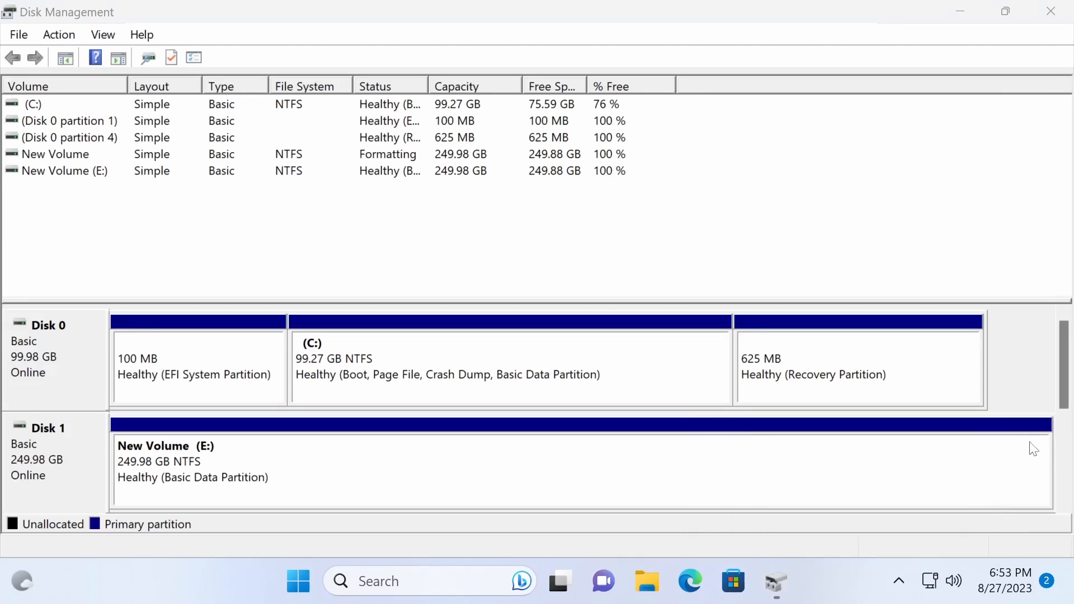
left_click(644, 580)
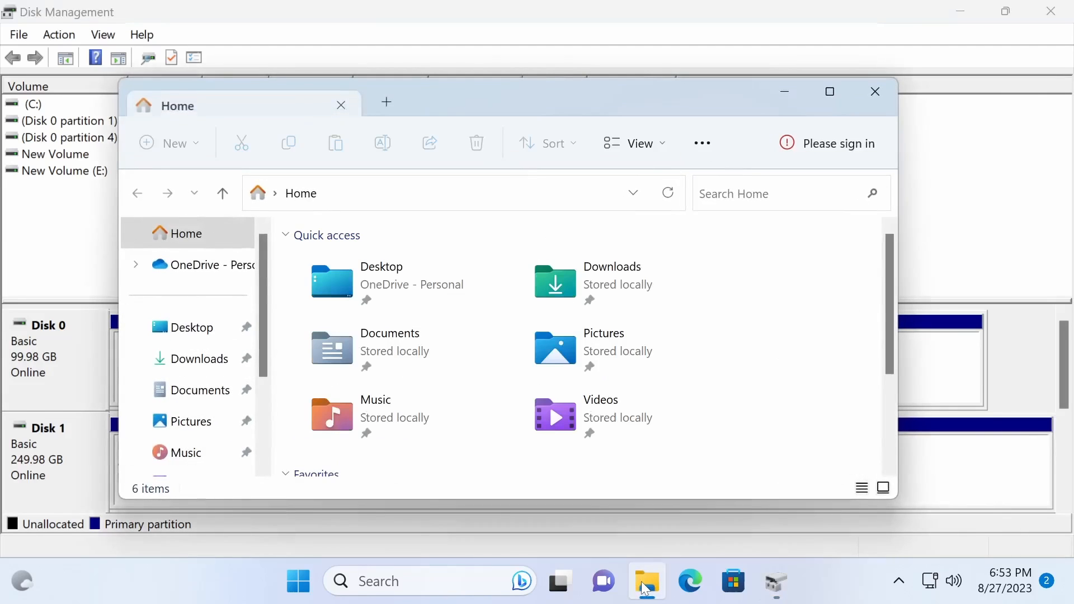
- Go to This PC to see New Volume (E:) at 249 GB beside C: and D:
scroll("down", 3)
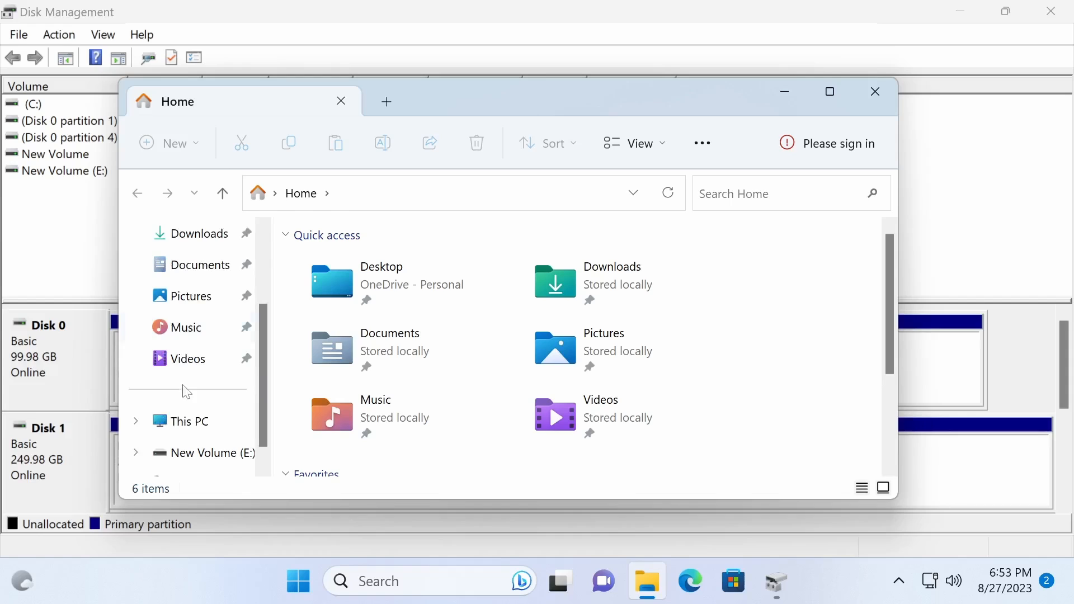
left_click(191, 420)
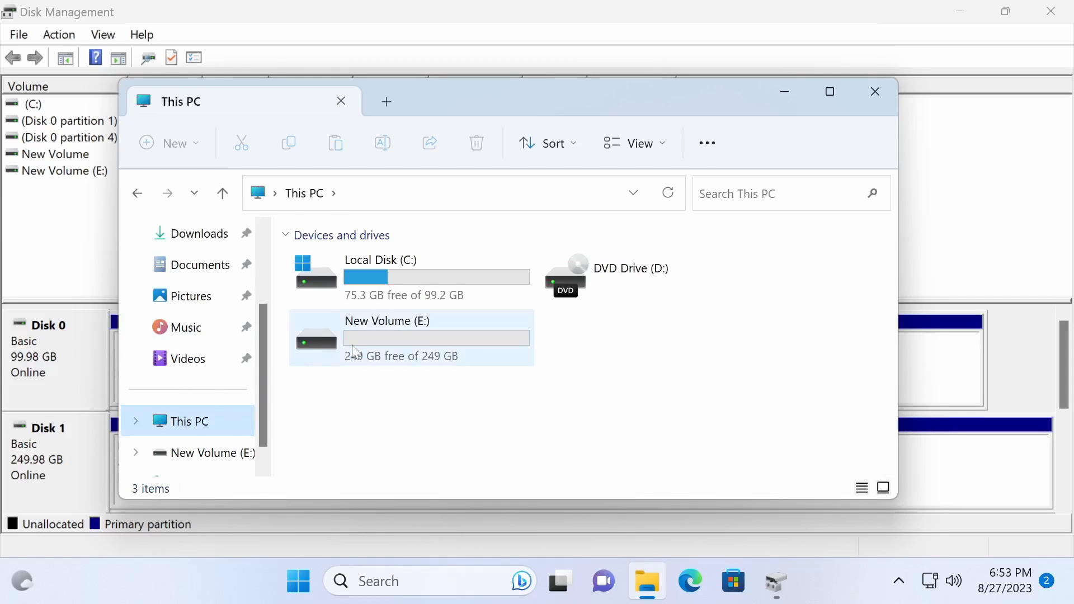